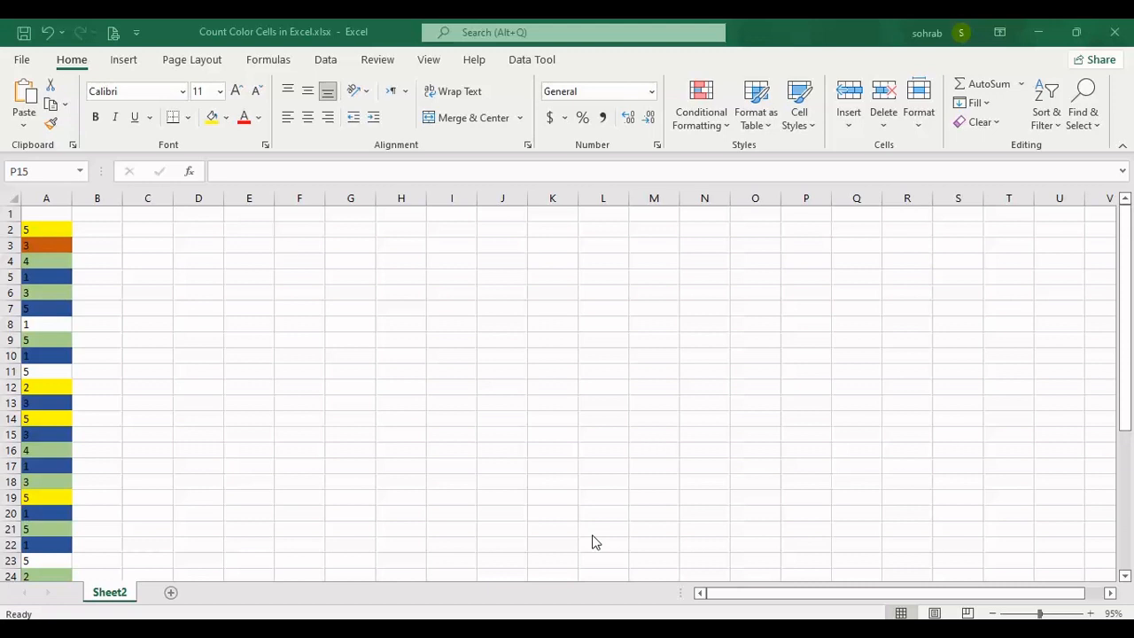
pyautogui.moveTo(446, 507)
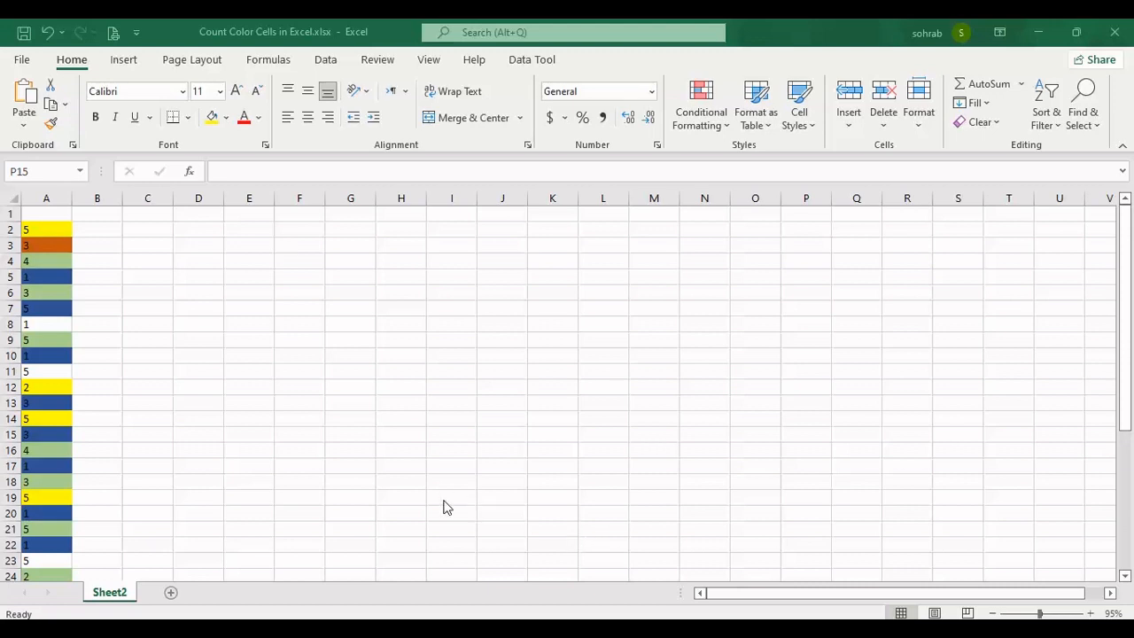
pyautogui.moveTo(209, 26)
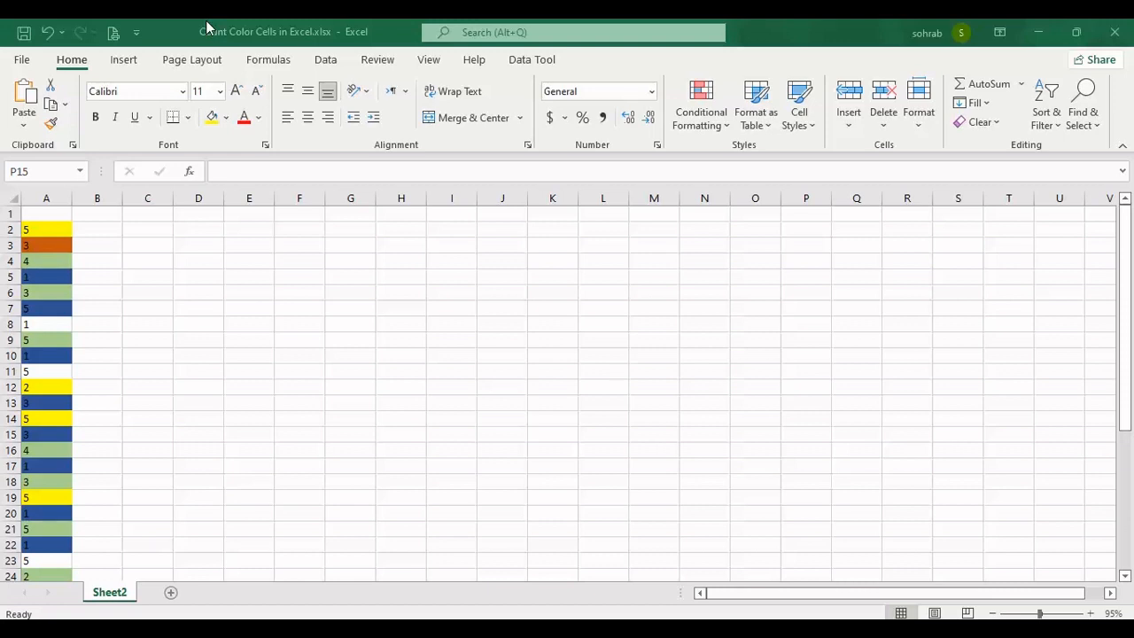
pyautogui.moveTo(875, 188)
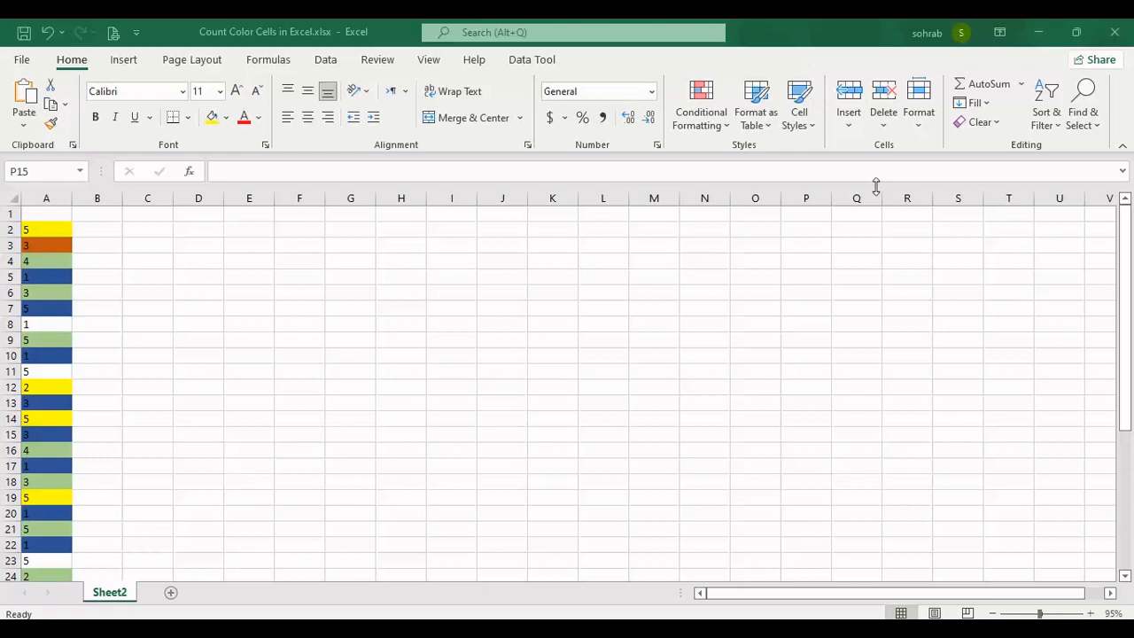
pyautogui.moveTo(1088, 131)
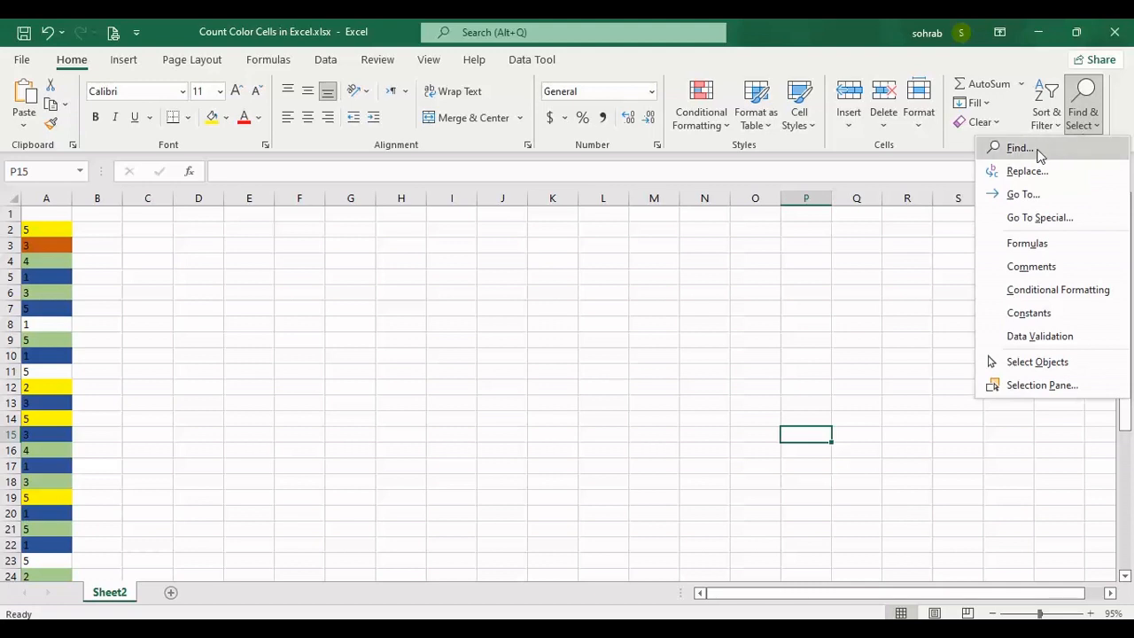
# Bring up Find and Replace and expand its Format choices for searching by cell formatting
pyautogui.click(1021, 149)
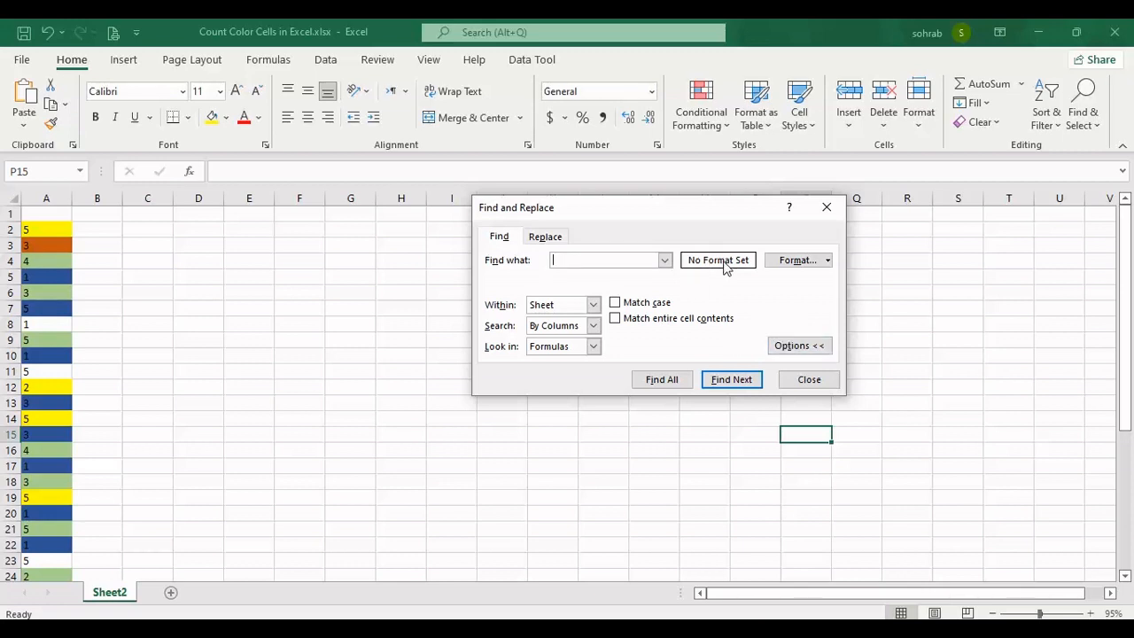
pyautogui.moveTo(677, 299)
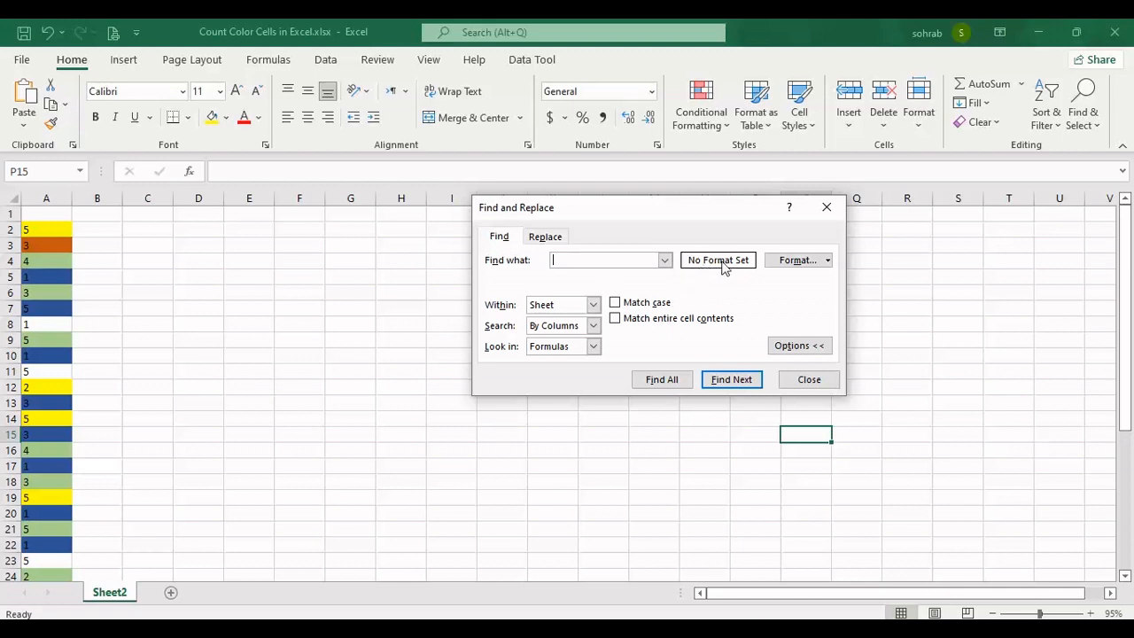
pyautogui.moveTo(730, 269)
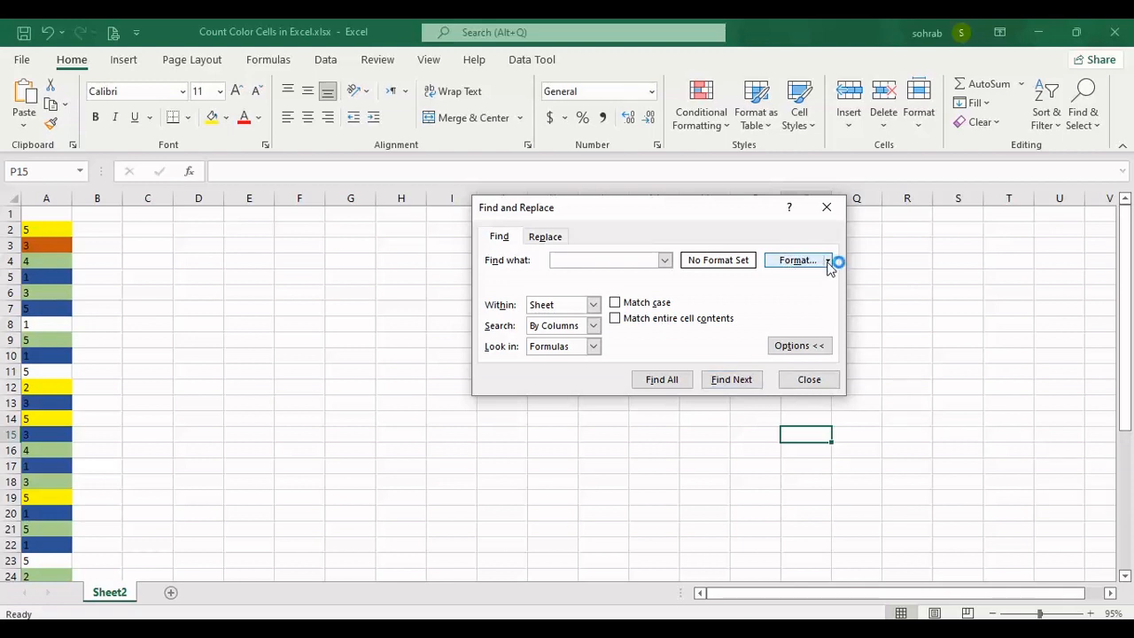
pyautogui.click(797, 258)
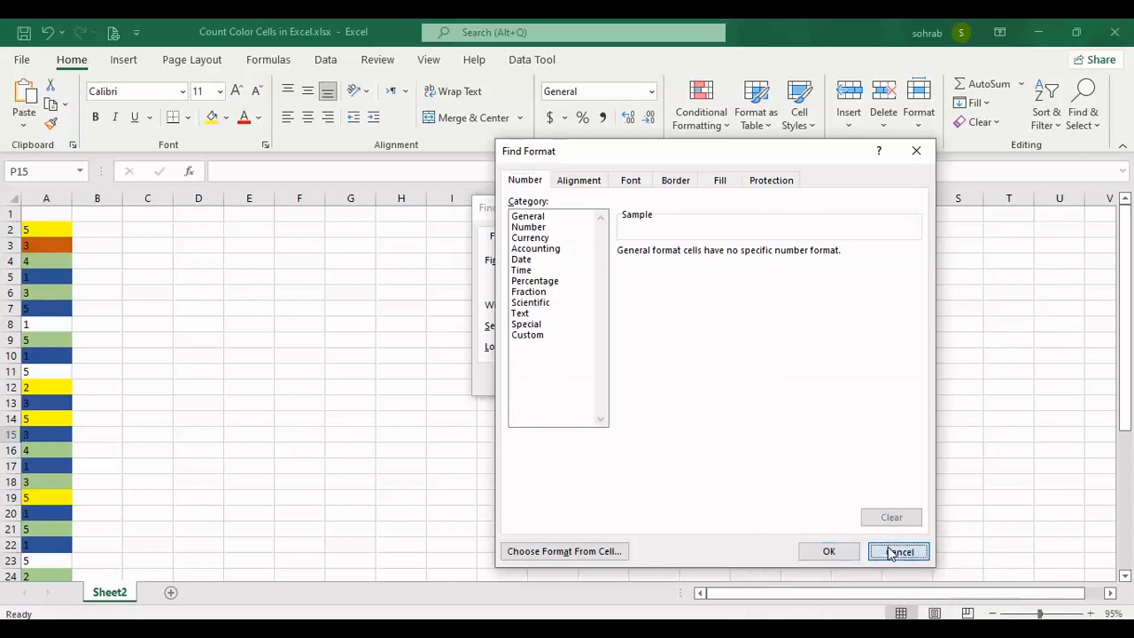
pyautogui.click(899, 551)
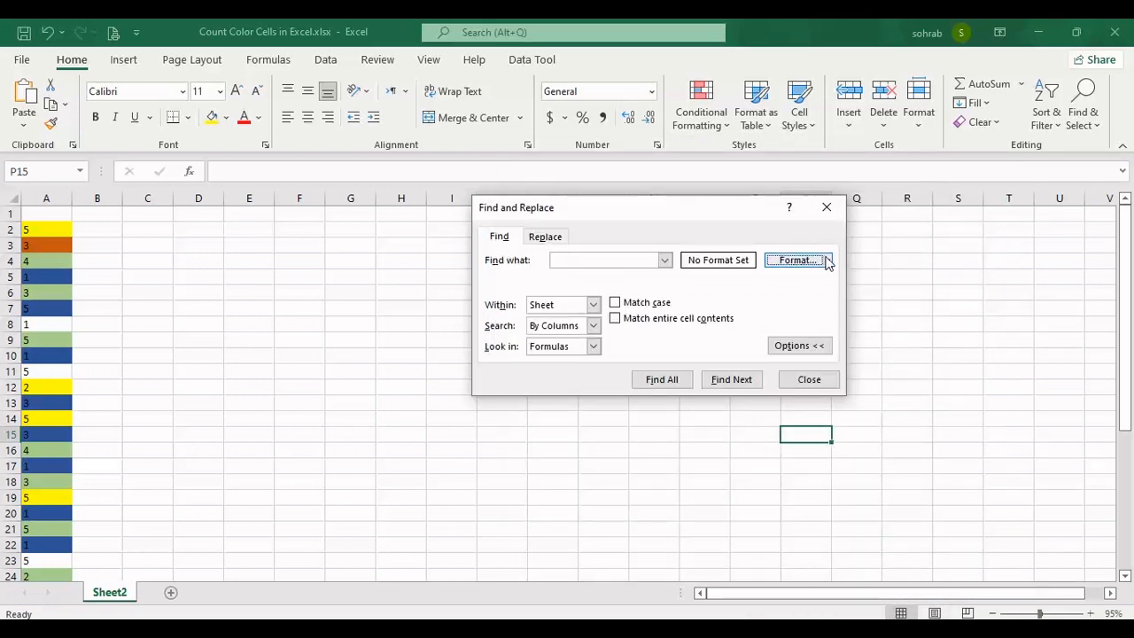
pyautogui.click(828, 258)
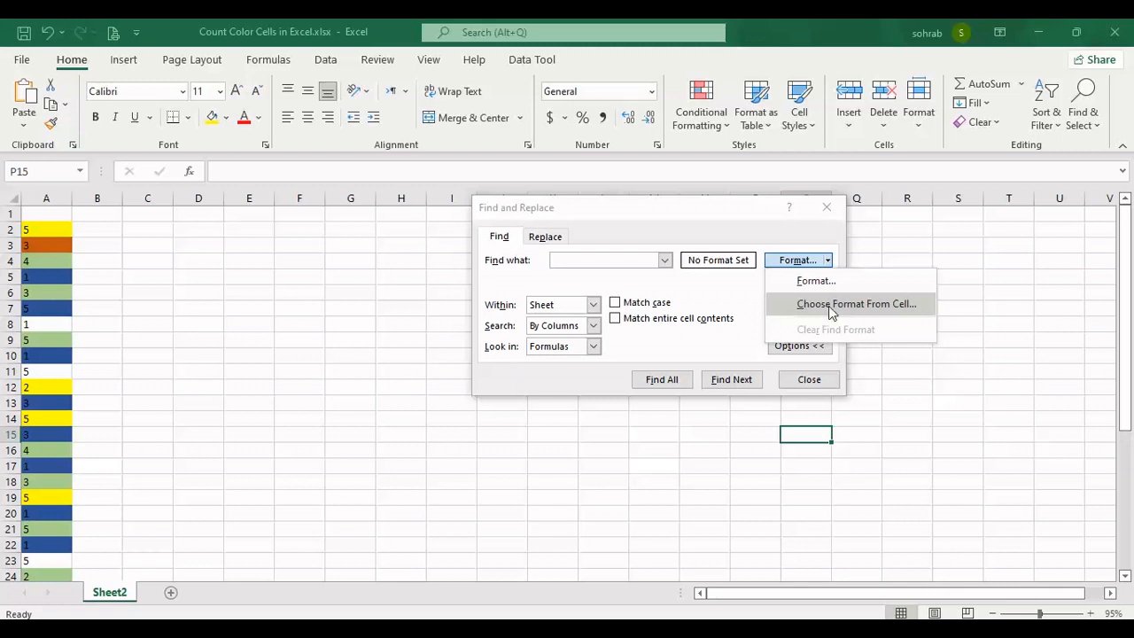
# Pick the yellow fill from cell A2, search By Columns, and Find All 5 matching cells
pyautogui.click(856, 303)
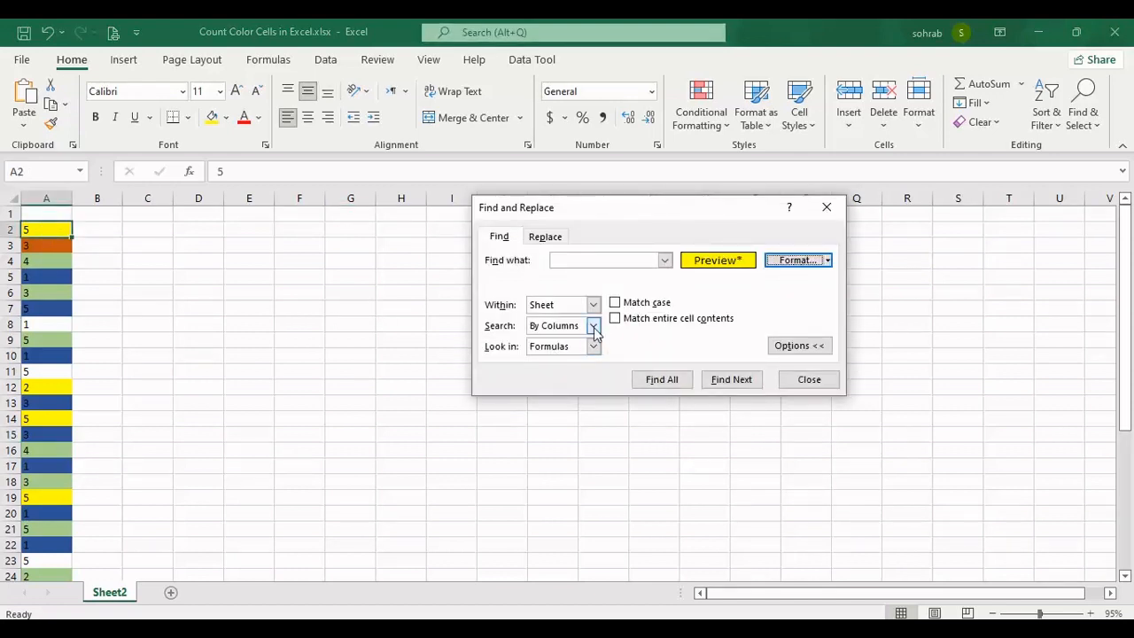
pyautogui.click(592, 326)
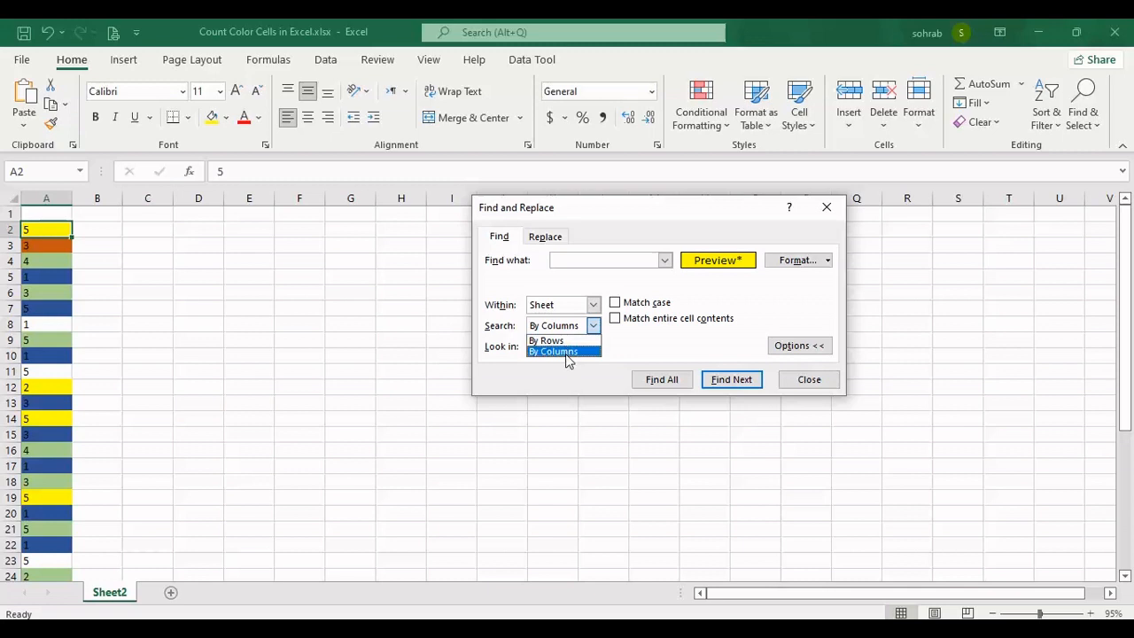
pyautogui.click(553, 351)
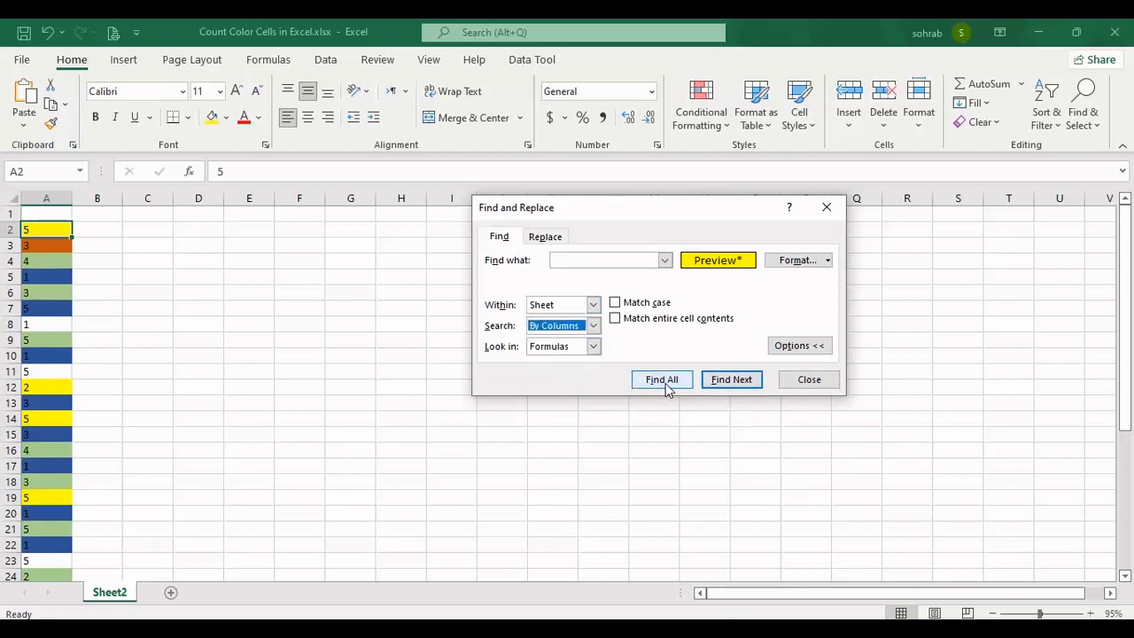
pyautogui.click(661, 379)
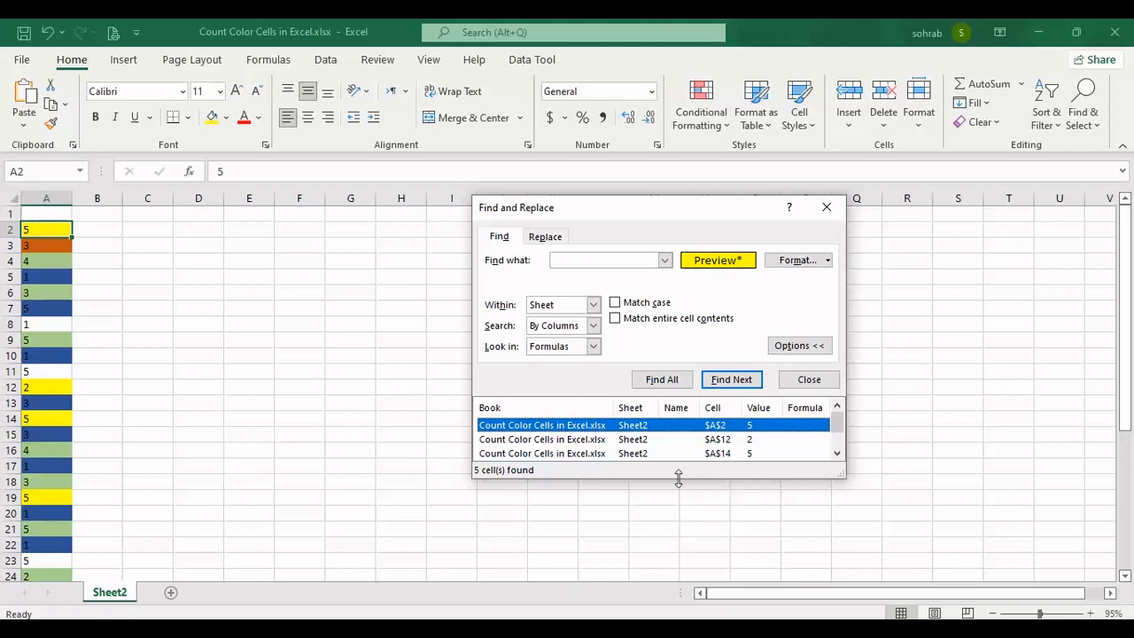
# Enlarge the results to show A2, A12, A14, A19, A26, then close Find and Replace
pyautogui.moveTo(677, 479); pyautogui.dragTo(677, 553)
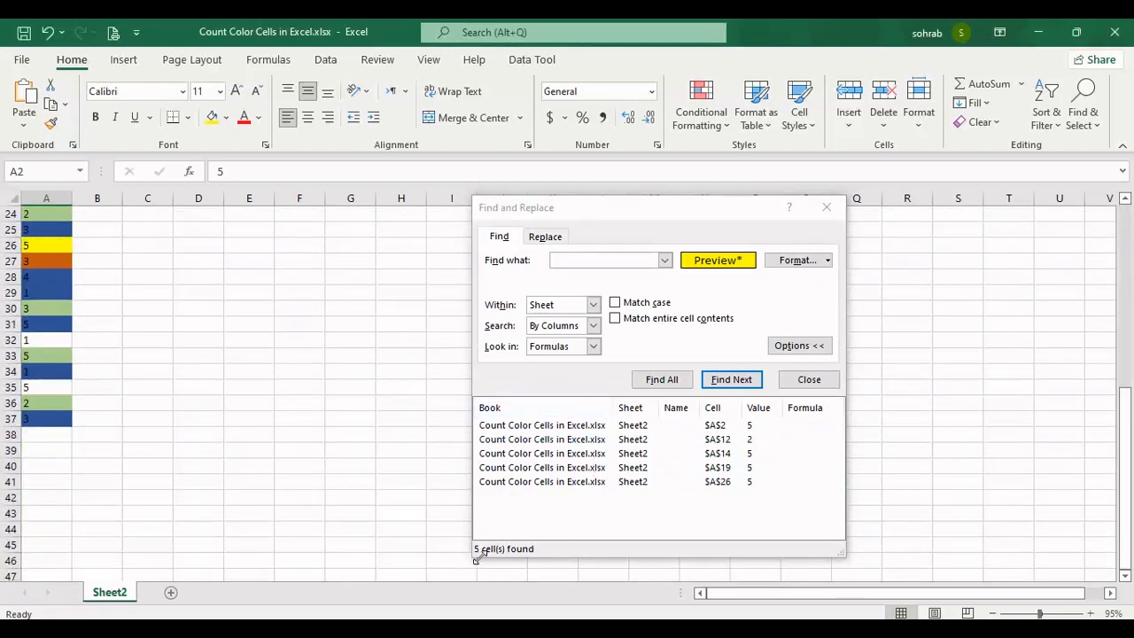
pyautogui.moveTo(1131, 251)
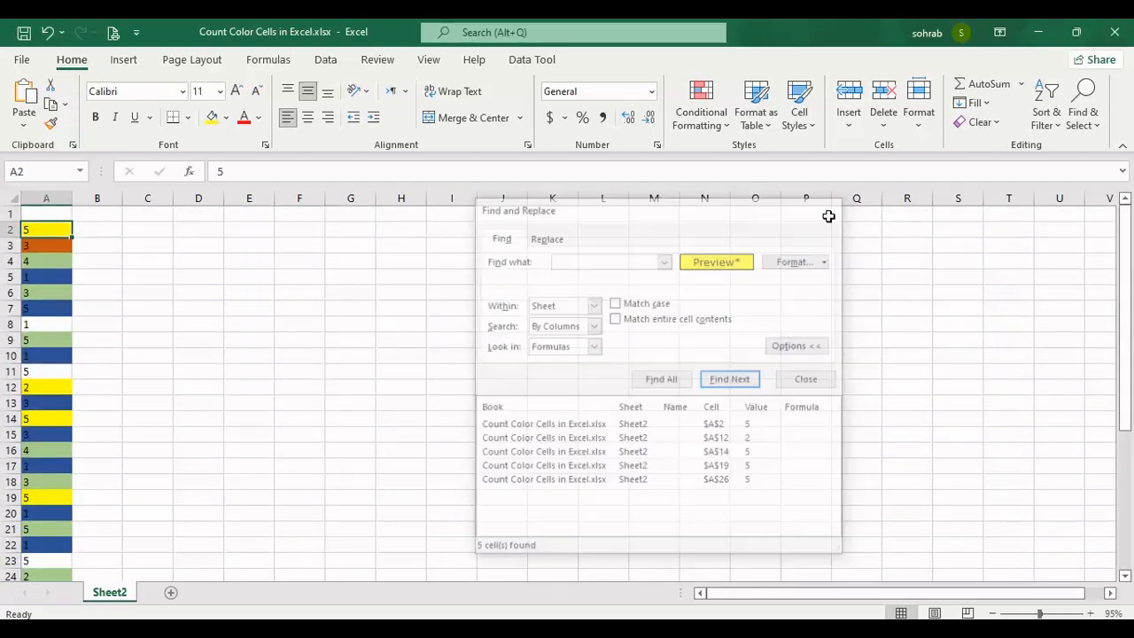
pyautogui.click(804, 379)
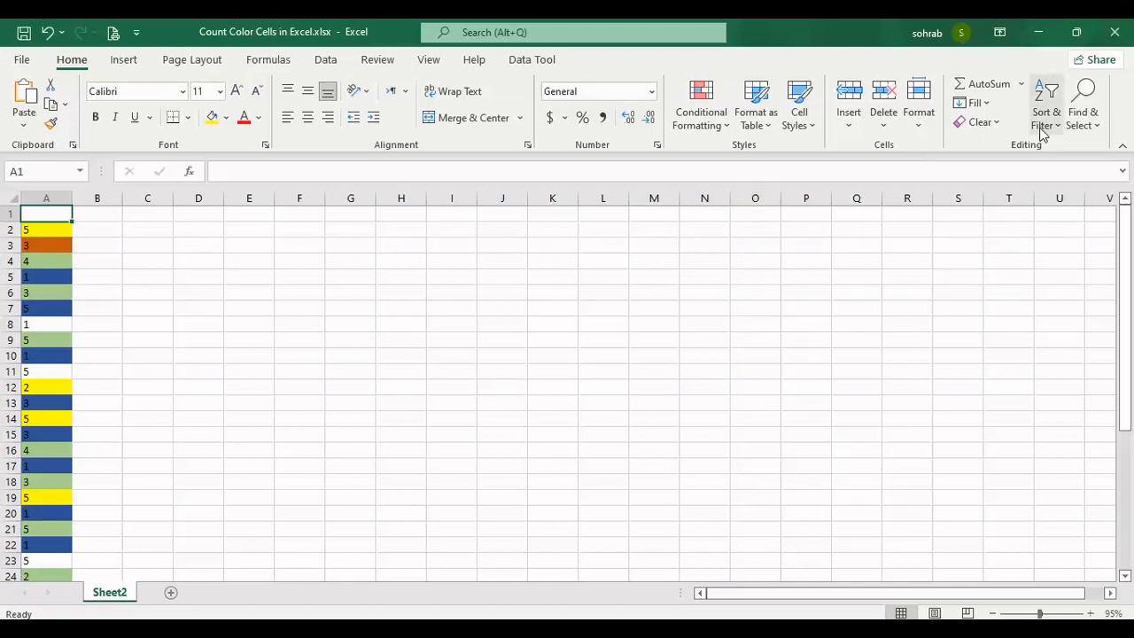
# Filter column A and sort it by yellow cell color so the five yellow cells come first
pyautogui.click(1045, 105)
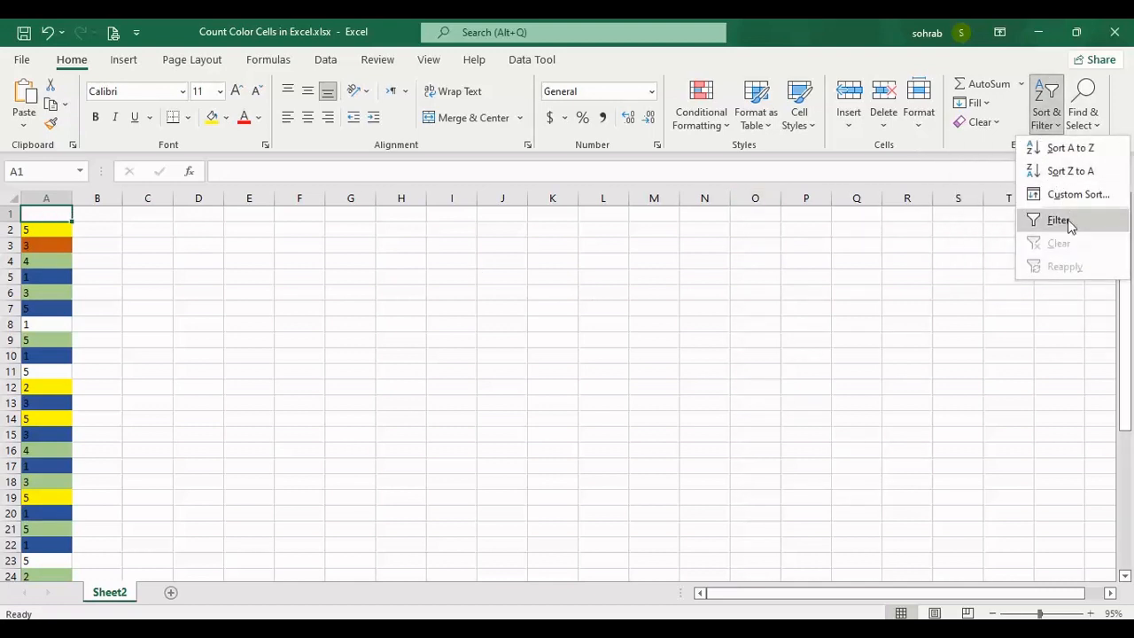
pyautogui.click(1058, 220)
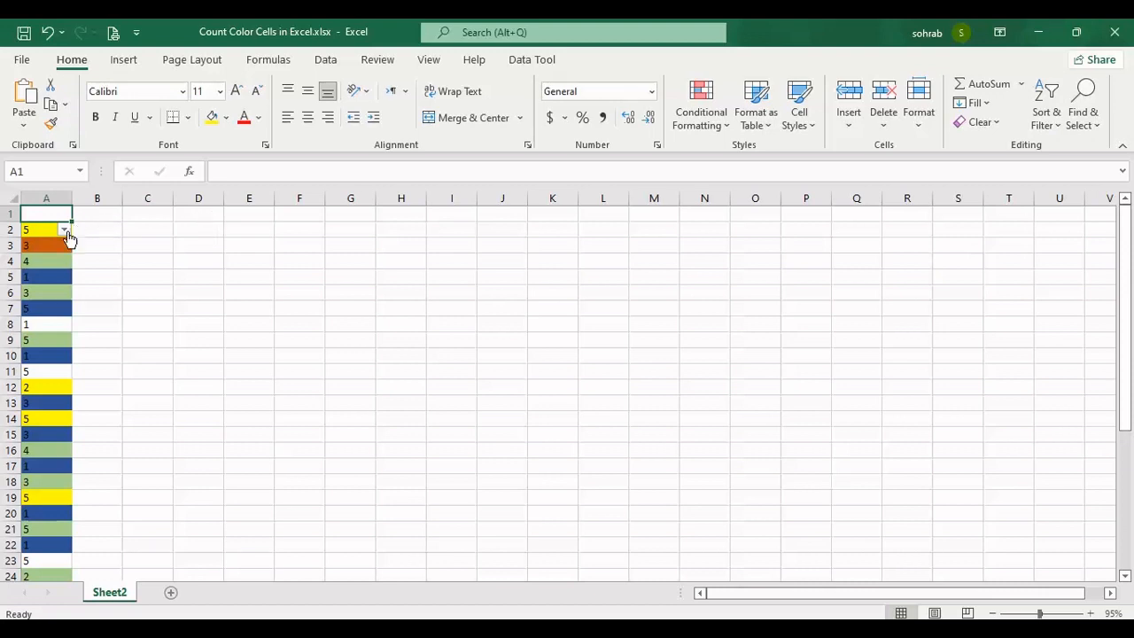
pyautogui.click(64, 231)
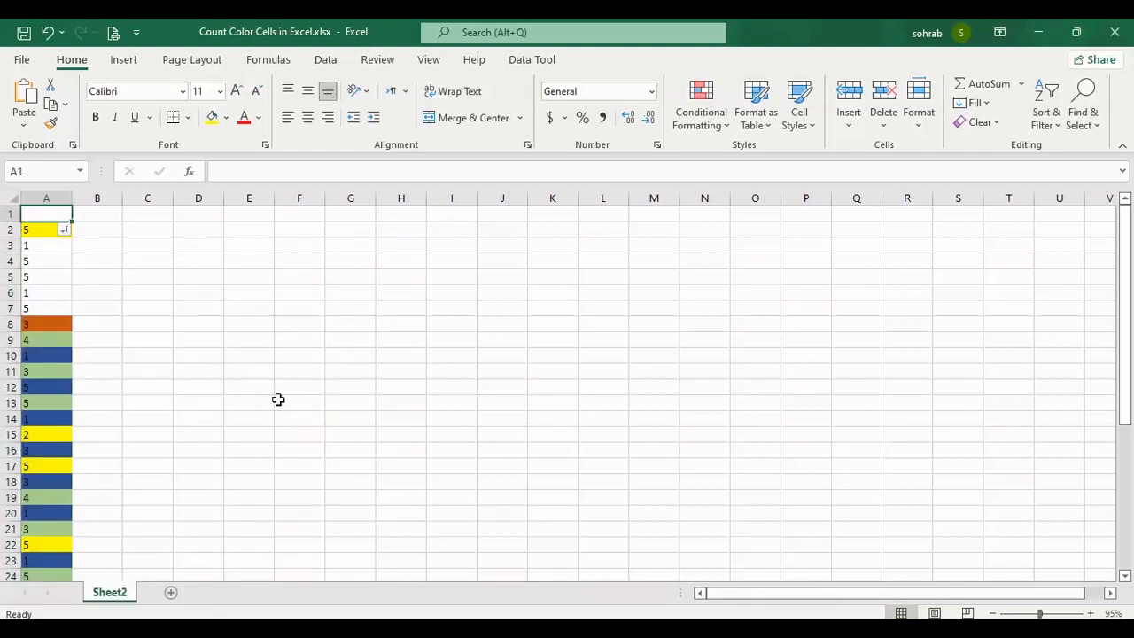
pyautogui.moveTo(50, 308)
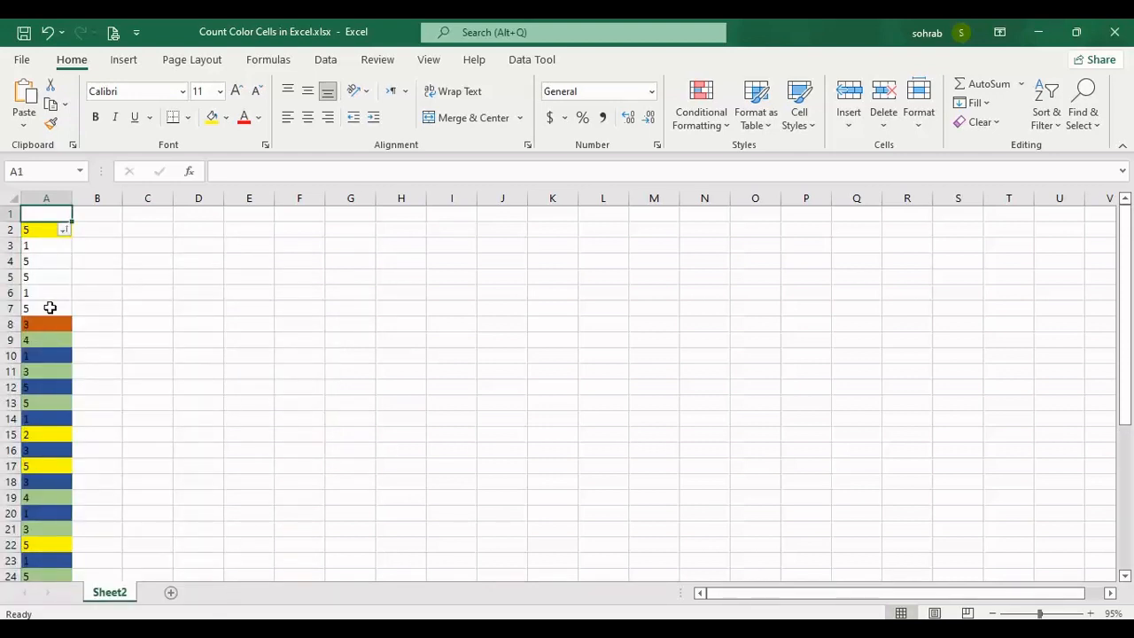
pyautogui.click(64, 230)
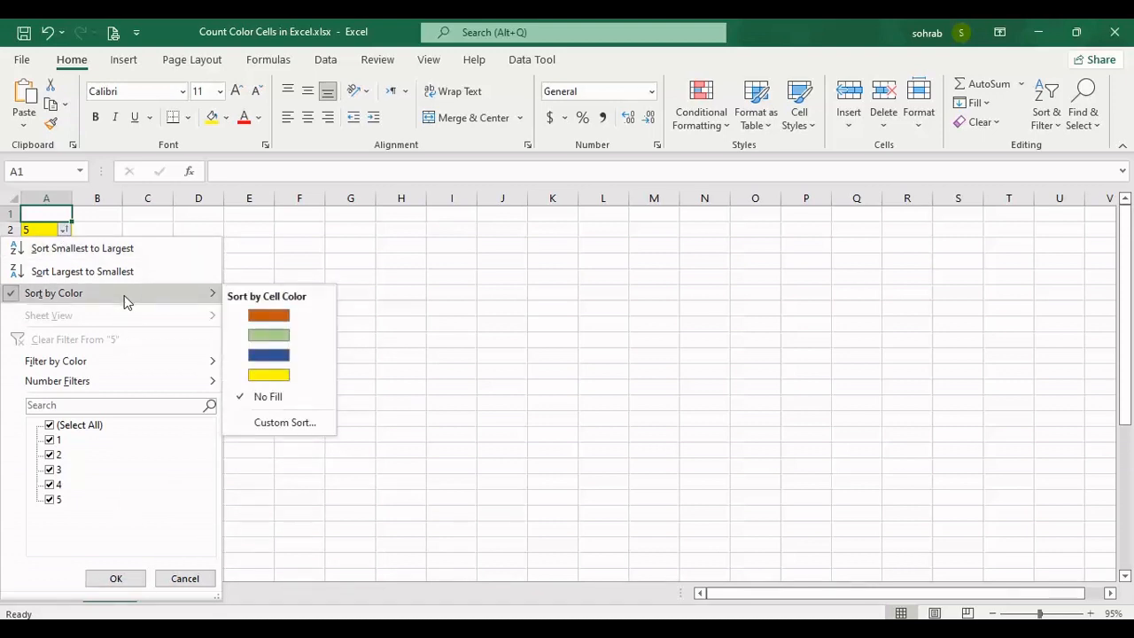
pyautogui.click(269, 376)
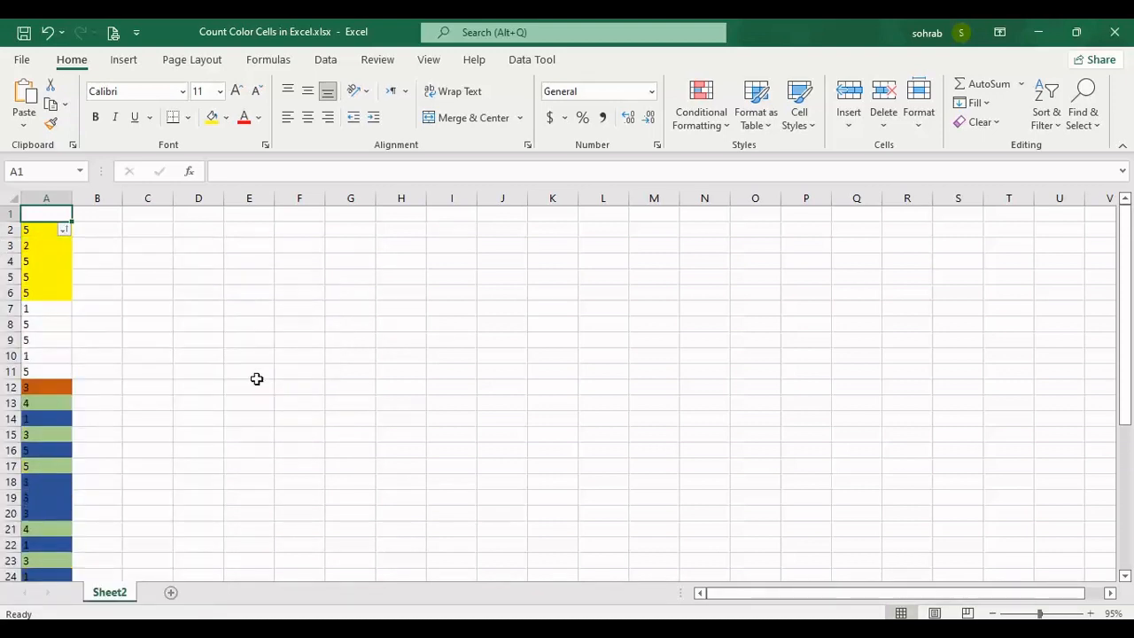
pyautogui.moveTo(32, 241)
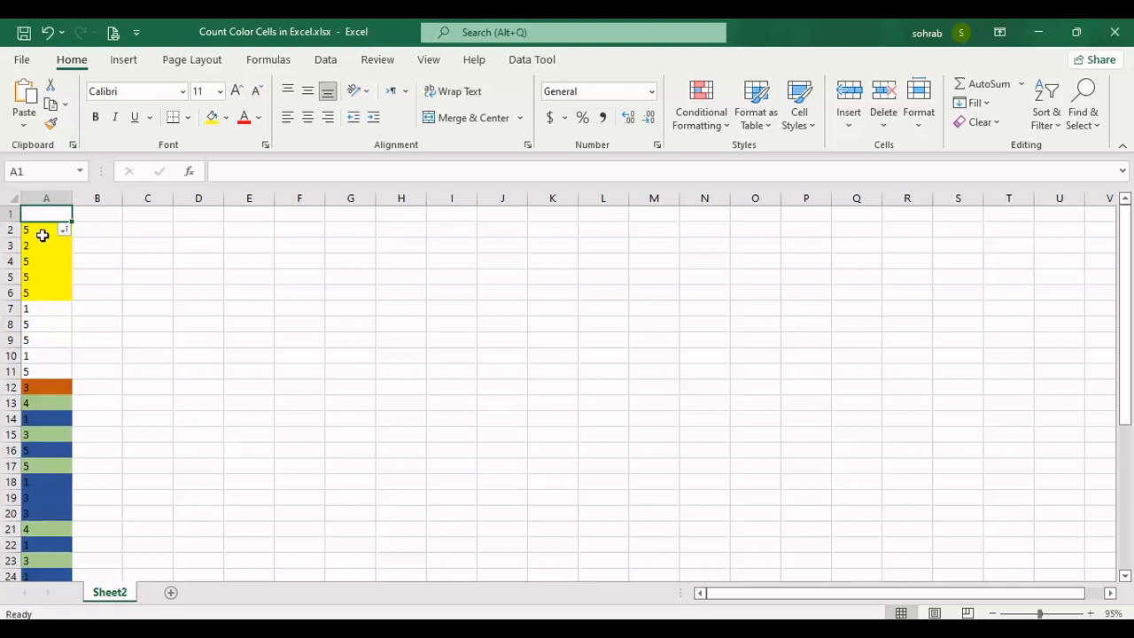
pyautogui.moveTo(43, 276)
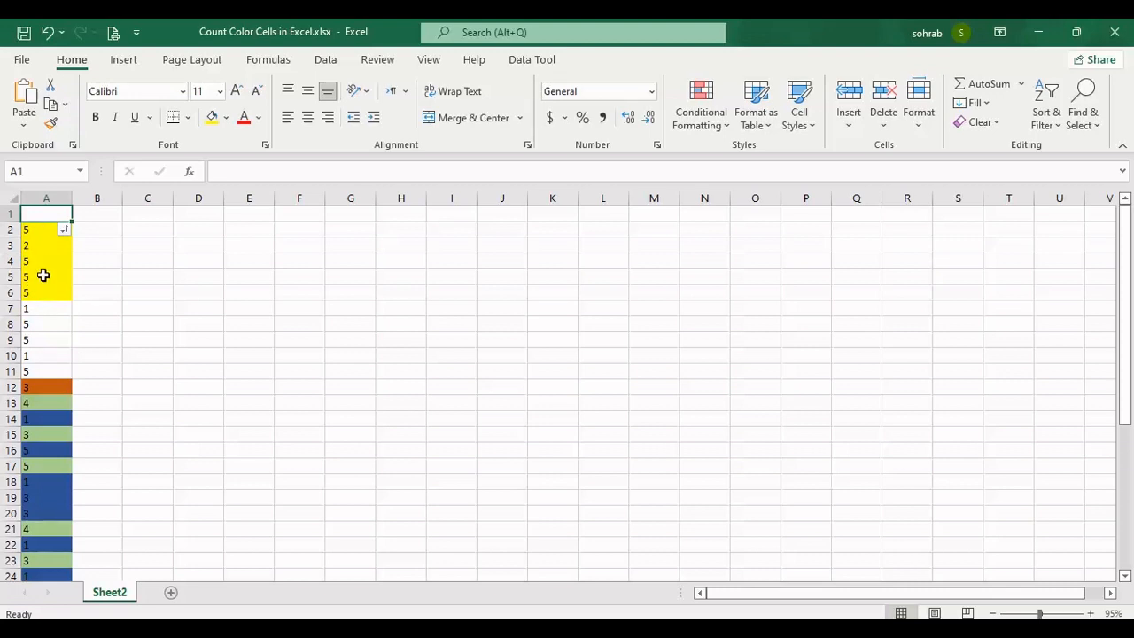
pyautogui.moveTo(304, 358)
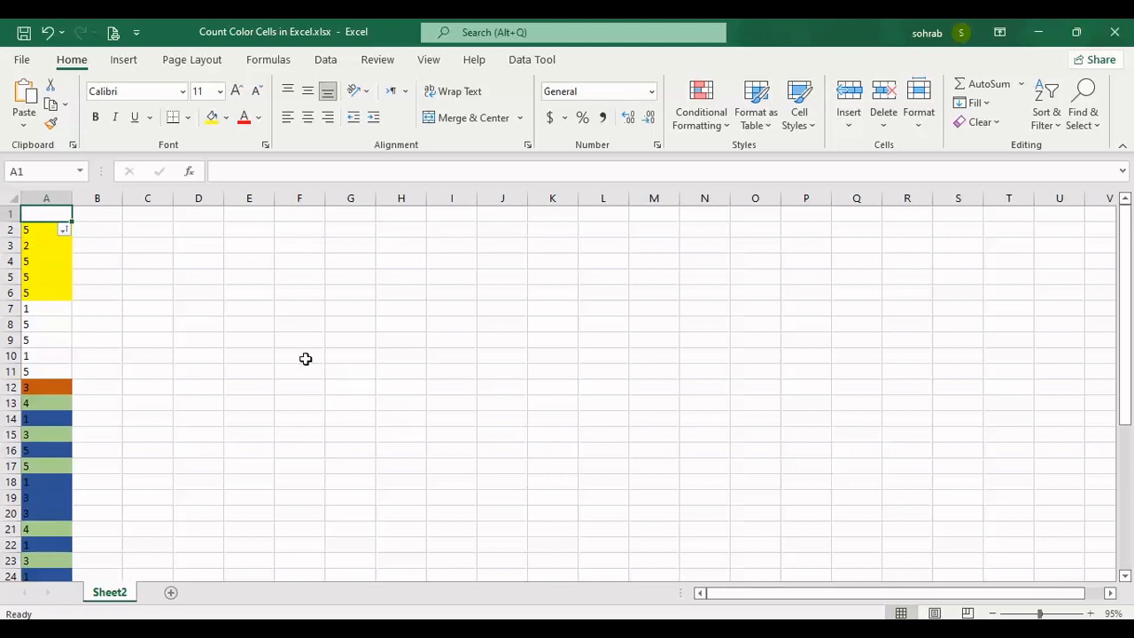
pyautogui.moveTo(777, 436)
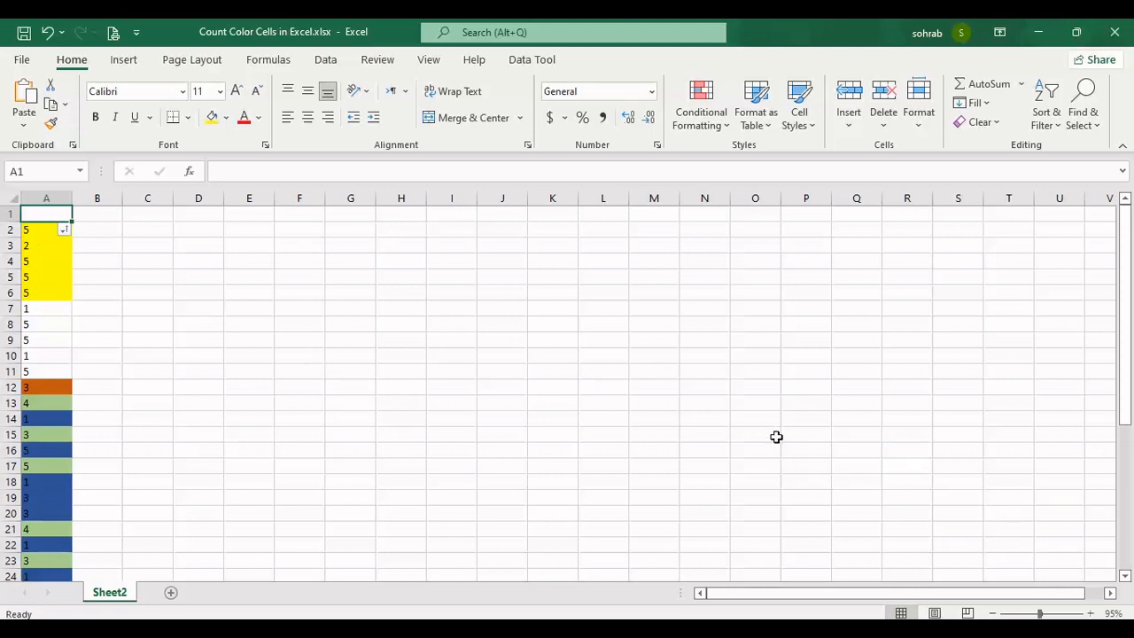
pyautogui.moveTo(723, 457)
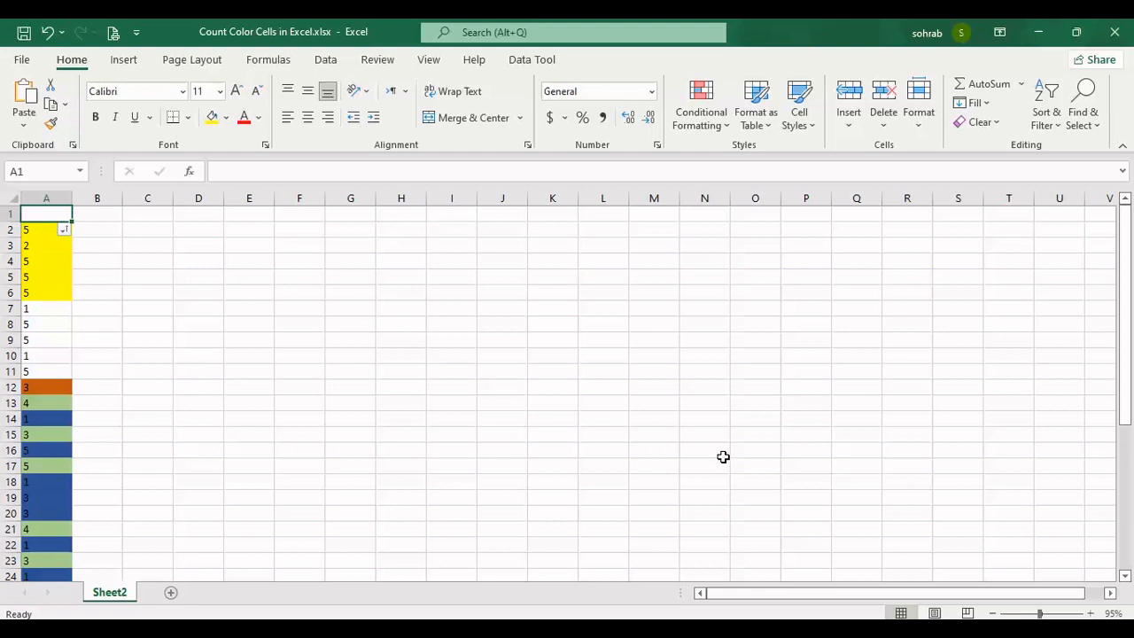
pyautogui.moveTo(806, 513)
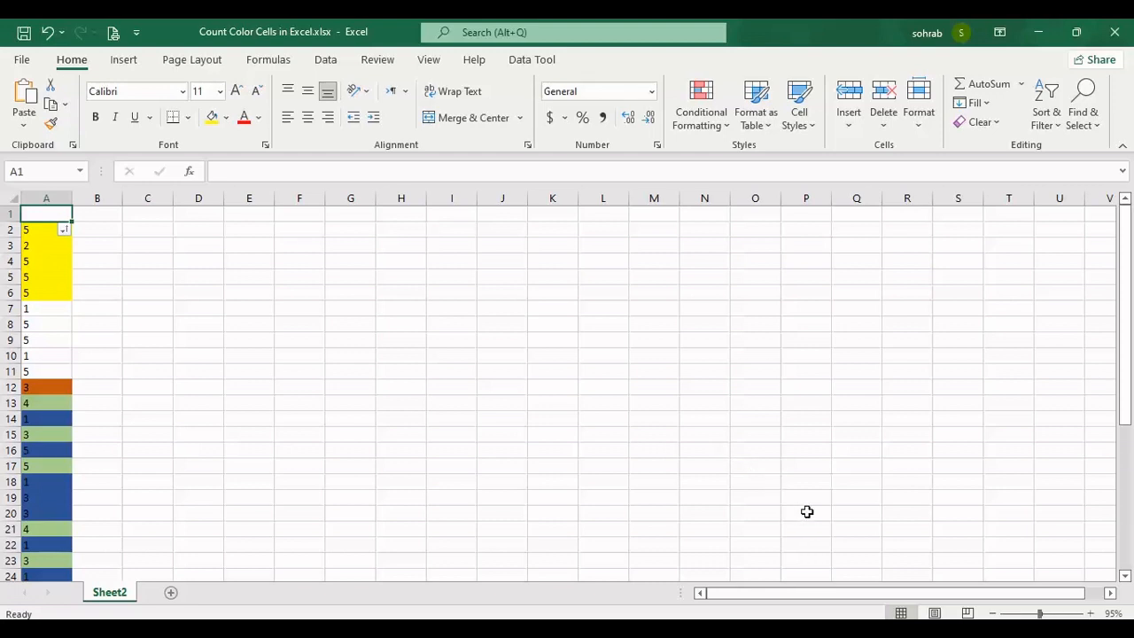
pyautogui.moveTo(844, 539)
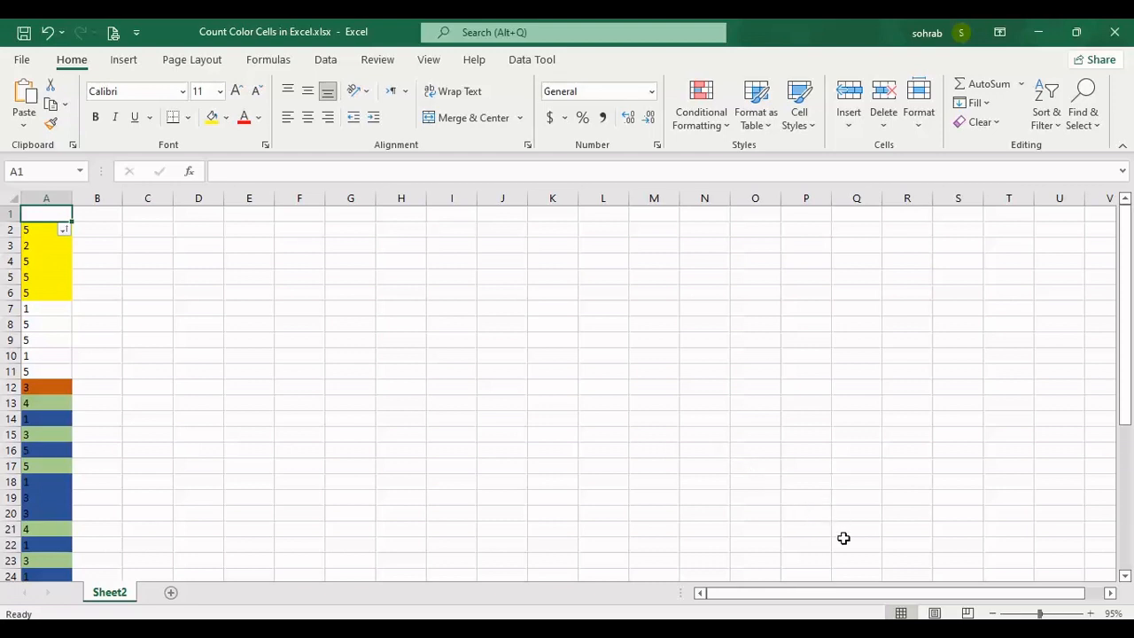